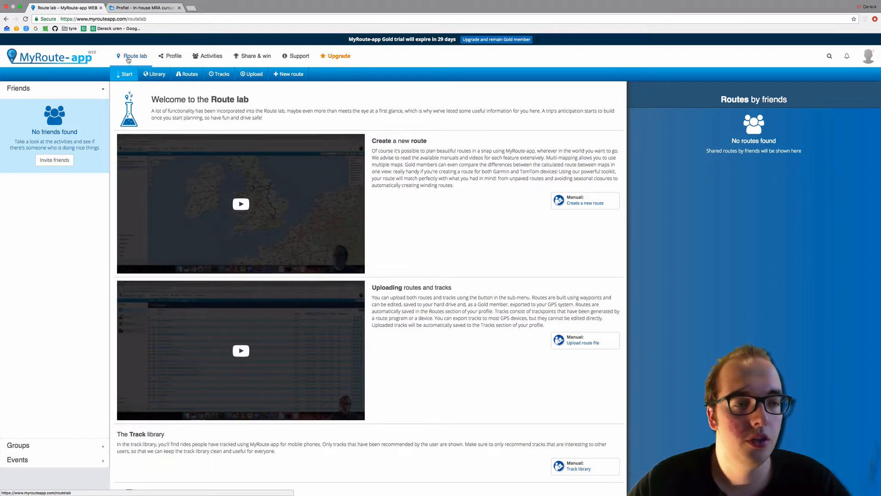
mouse_move(255, 56)
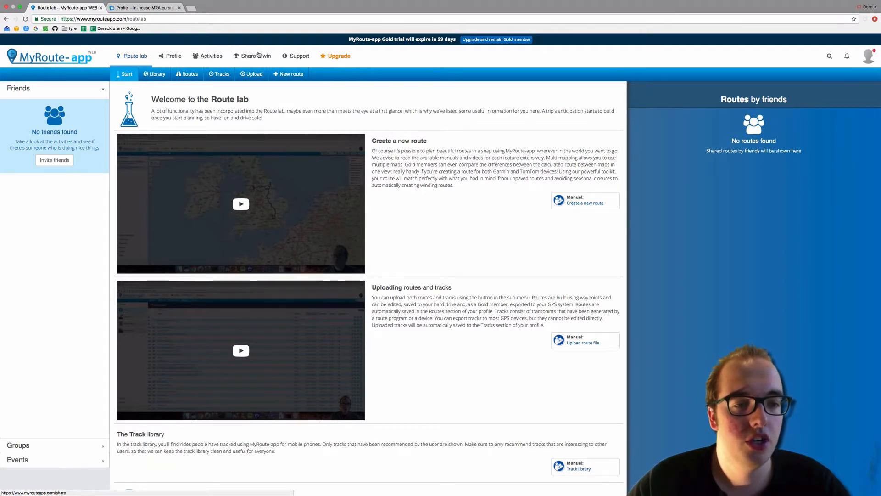
mouse_move(177, 56)
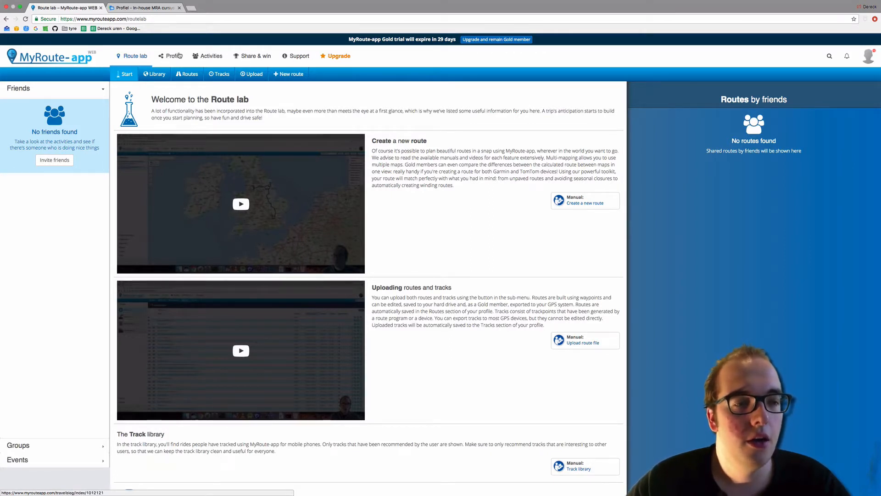
Step: Go to your own profile page showing the Gold badge, motorcycle and tracks sections
left_click(174, 56)
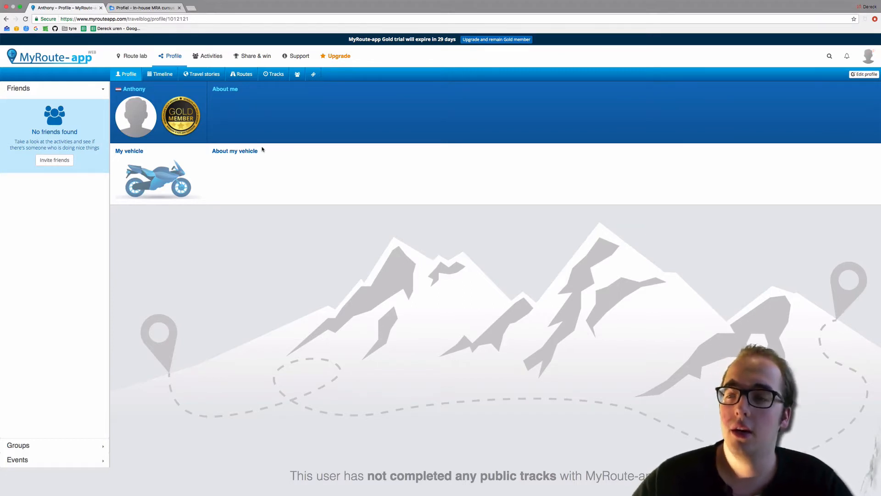
mouse_move(643, 118)
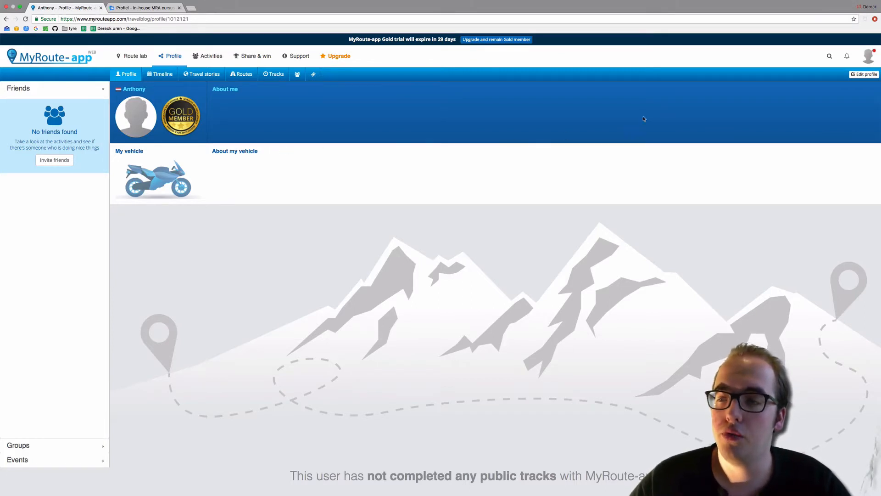
Step: Edit the profile and write the About me text: 'My name is Anthony. I am the customer support of Myroute-a I am currently making a video on how to fill in your profile'
left_click(864, 73)
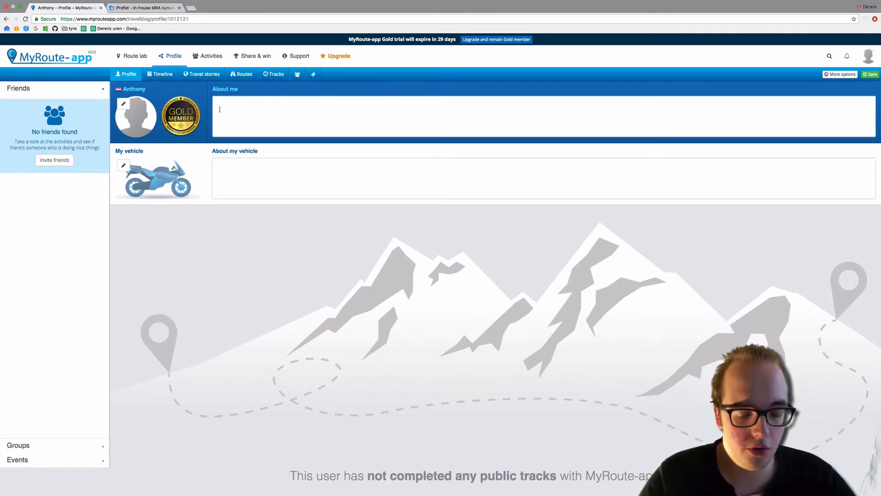
type("My name is")
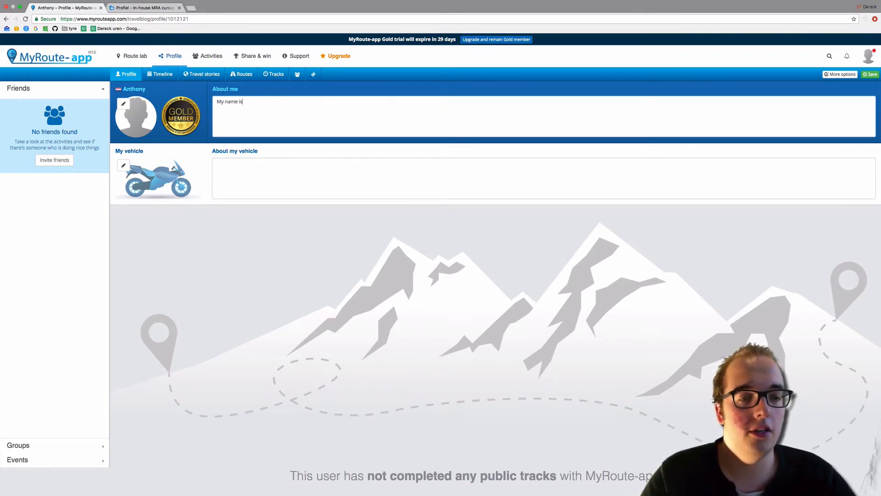
type("Anthony.")
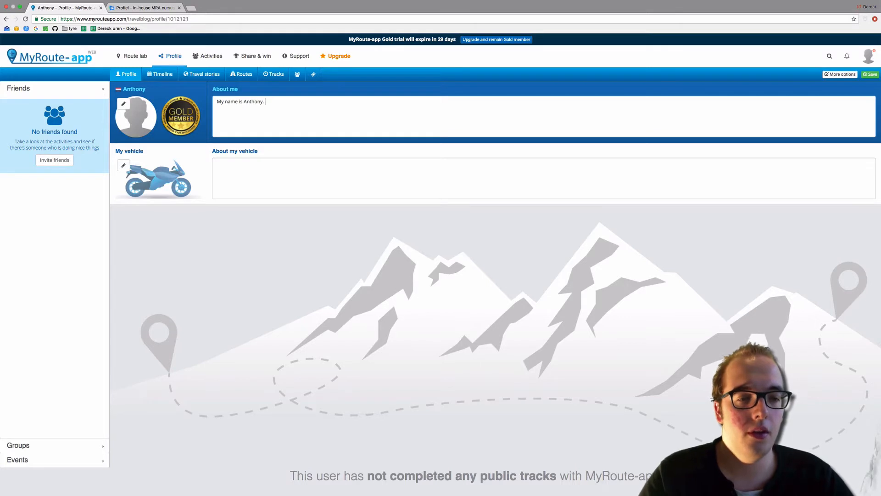
type("I am the")
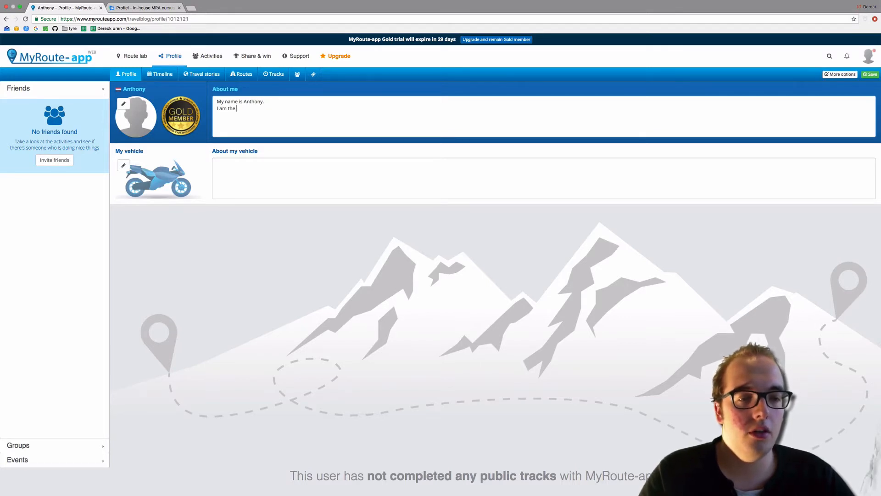
type("customer")
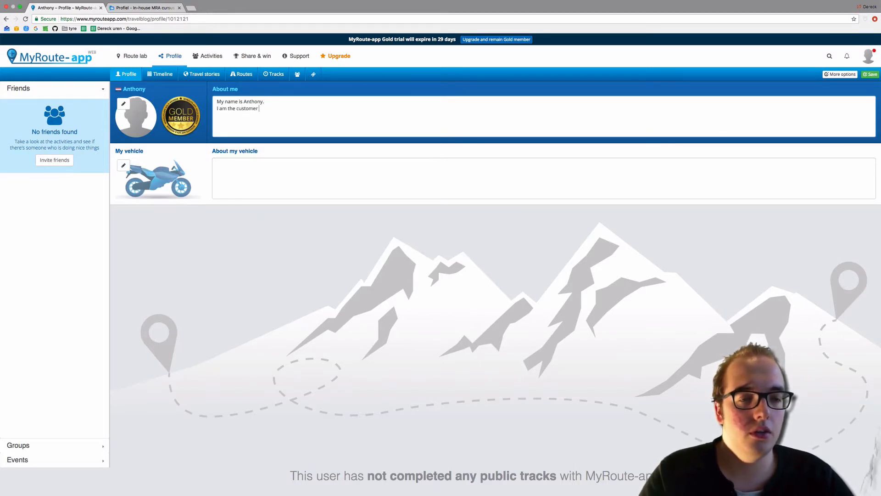
type("support")
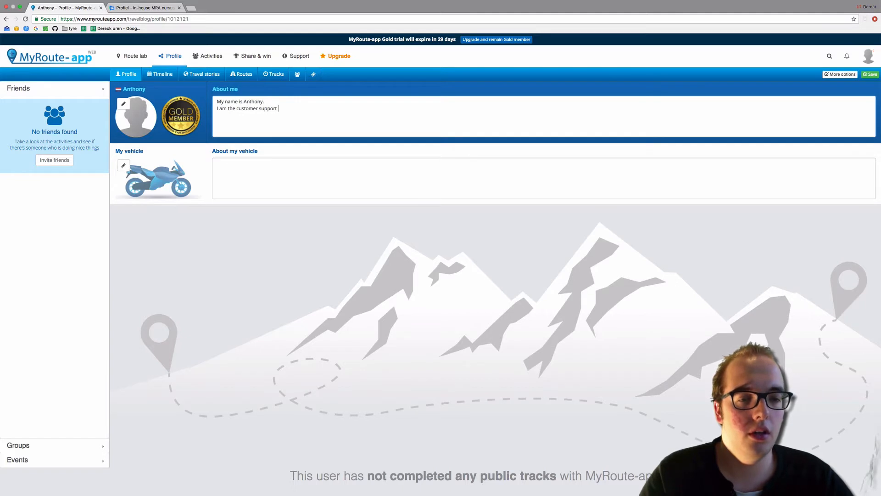
type("of Myroute")
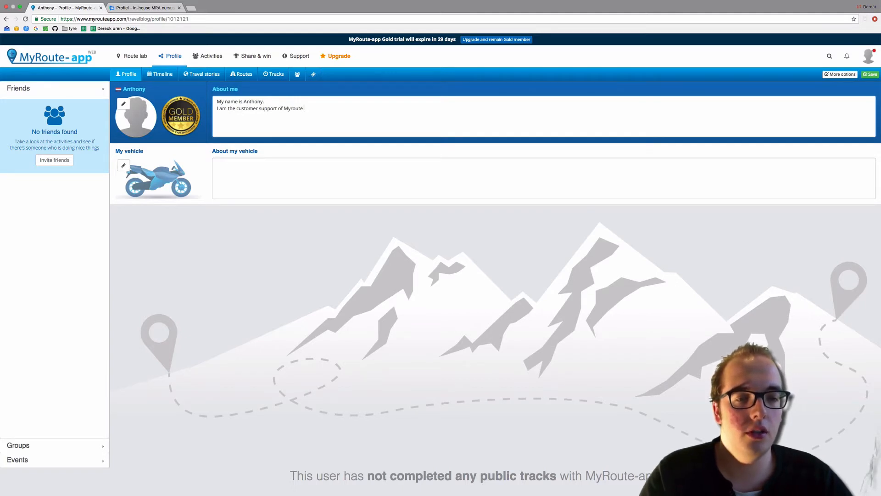
type("-app.")
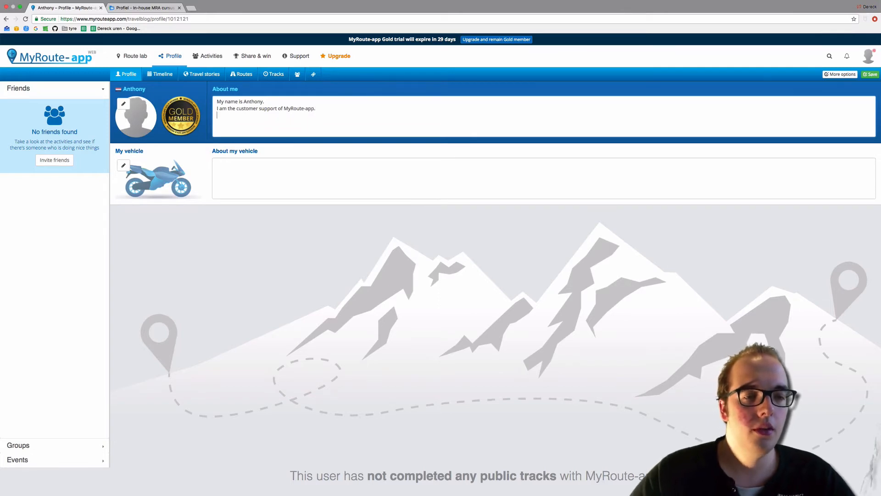
type("I am curre")
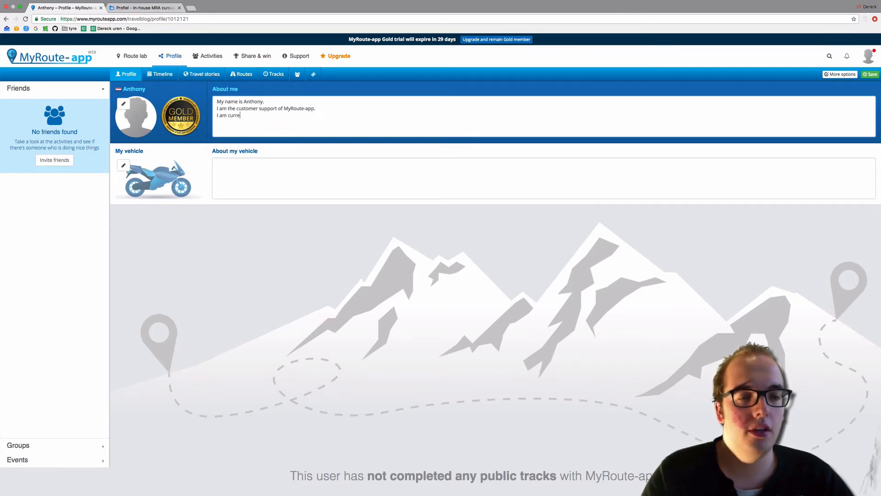
type("ntly making")
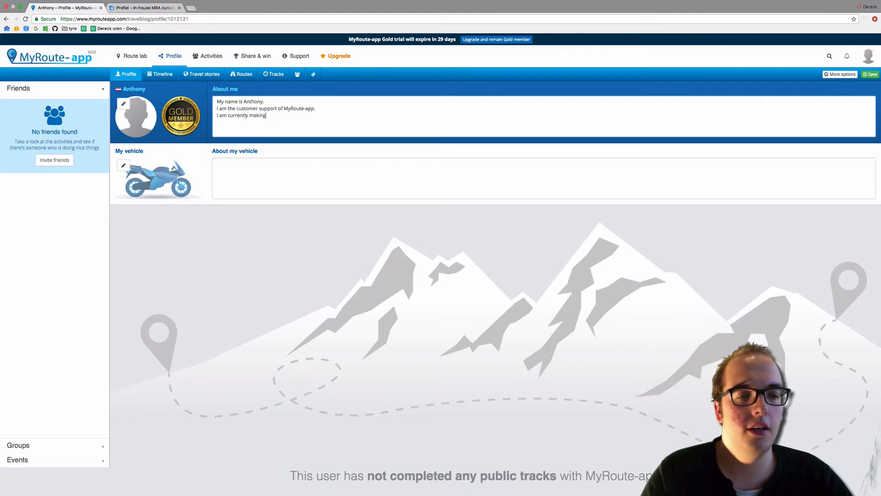
type("a video on")
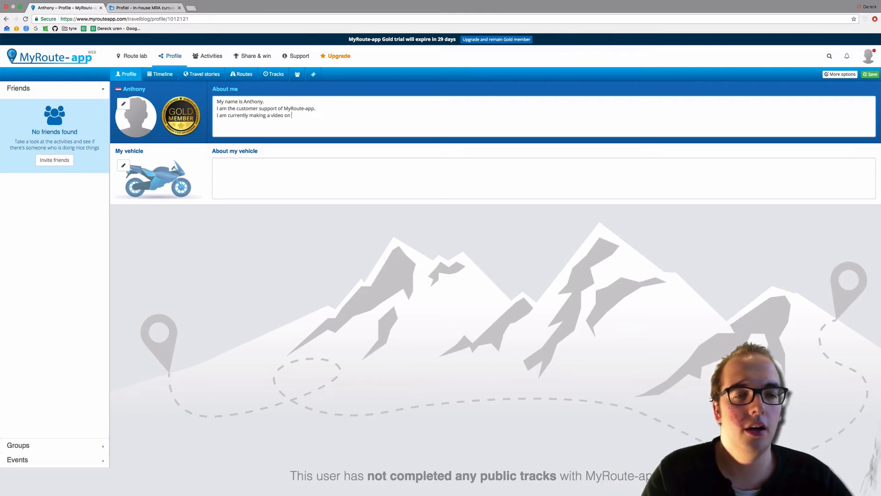
type("how to")
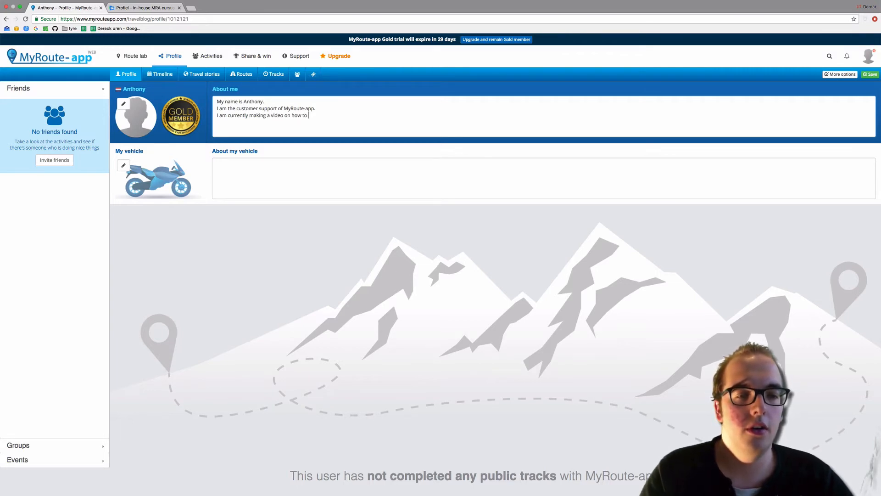
type("fill in your")
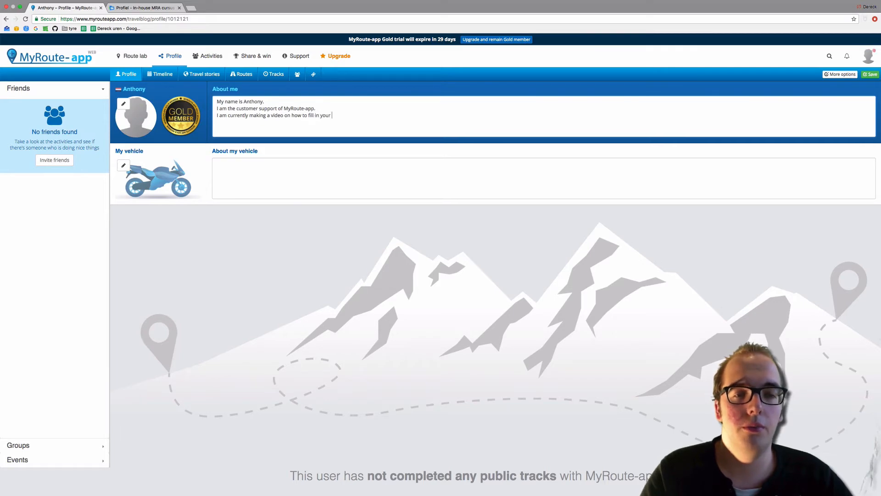
type("profile.")
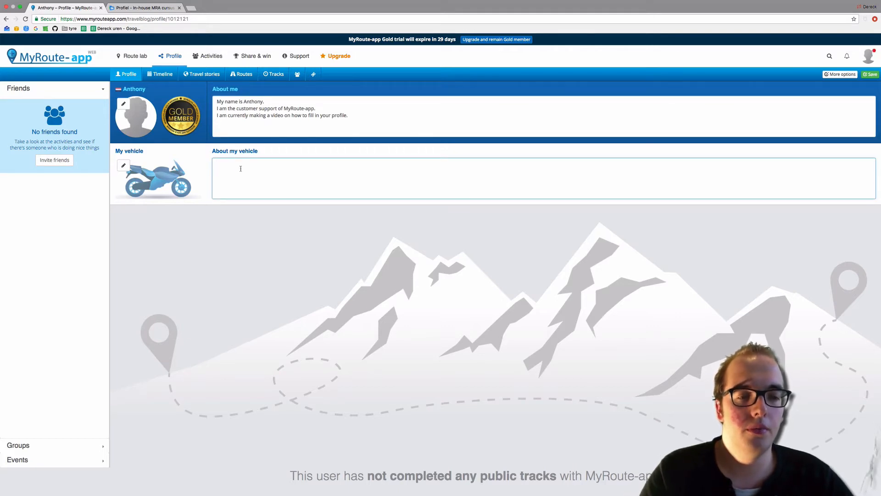
Step: Write the vehicle description 'I currently own 2 great sets of legs.'
type("I curr")
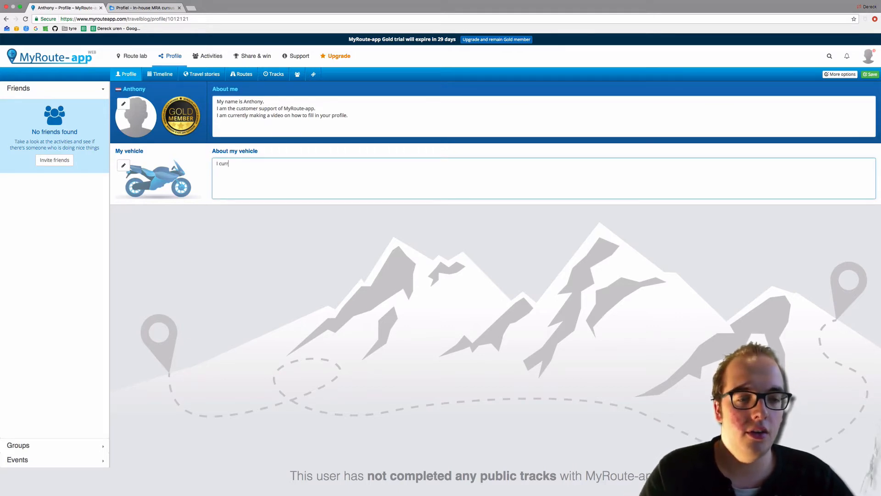
type("ently own")
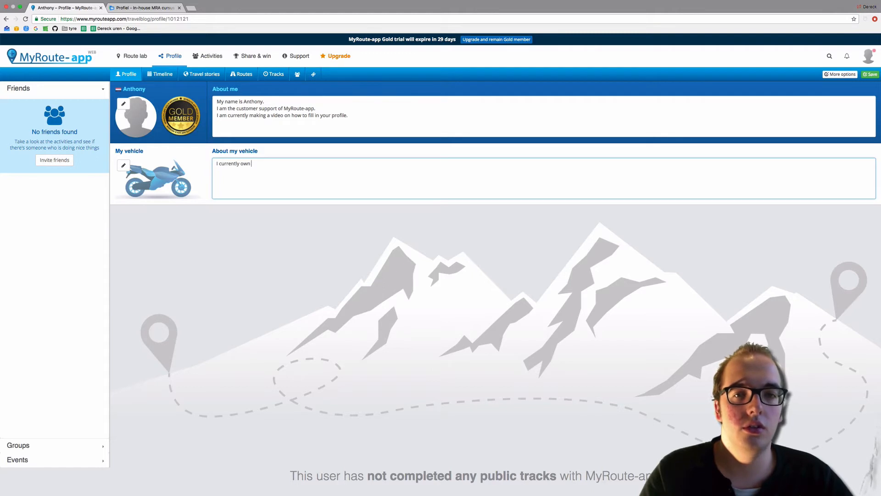
type("2")
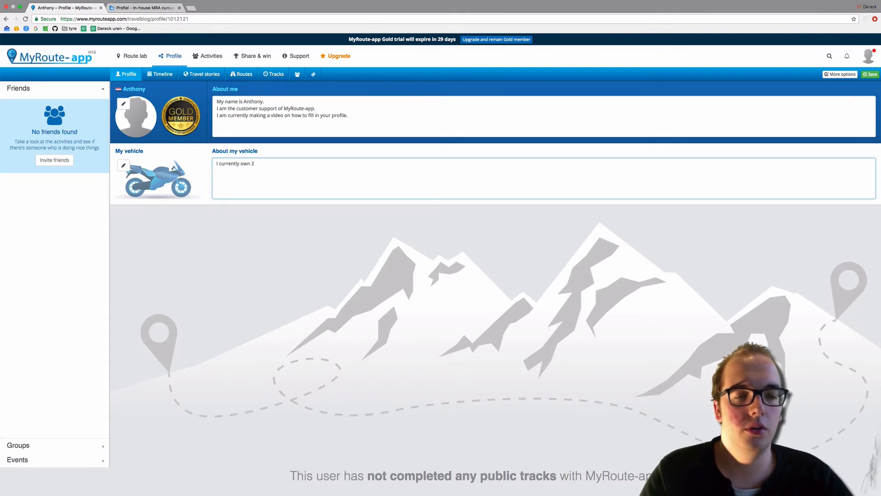
type("great")
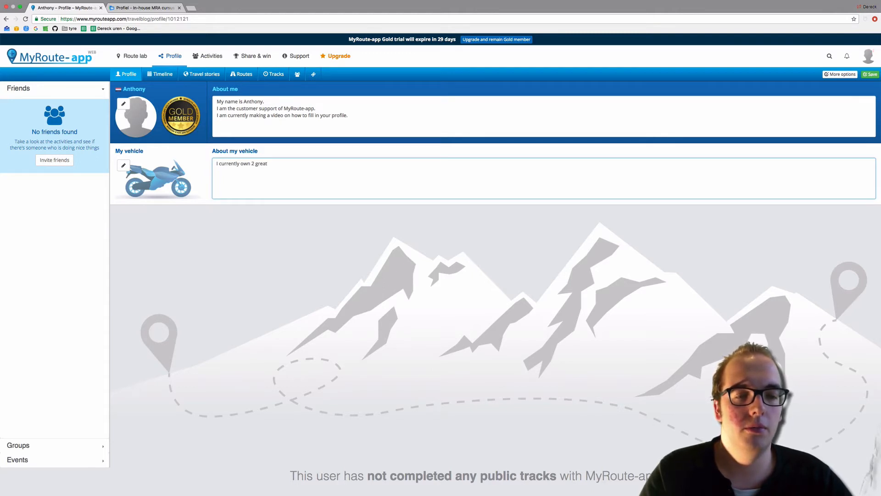
type("sets of leg")
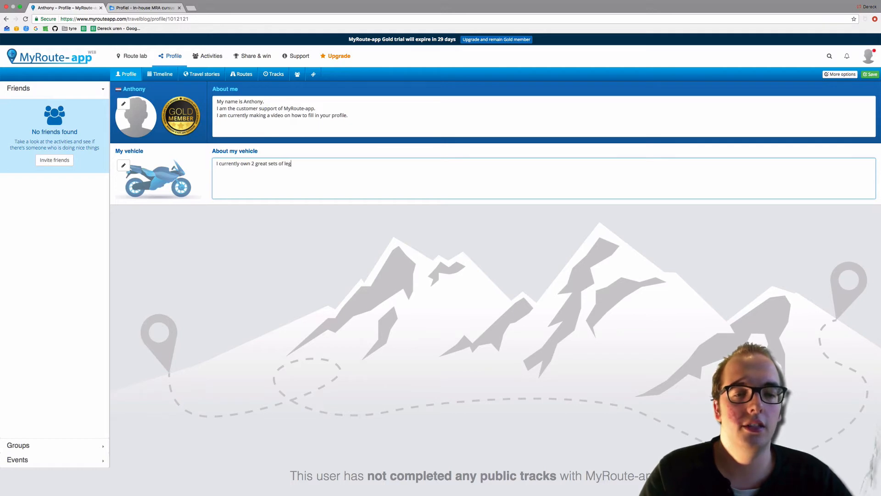
type("s")
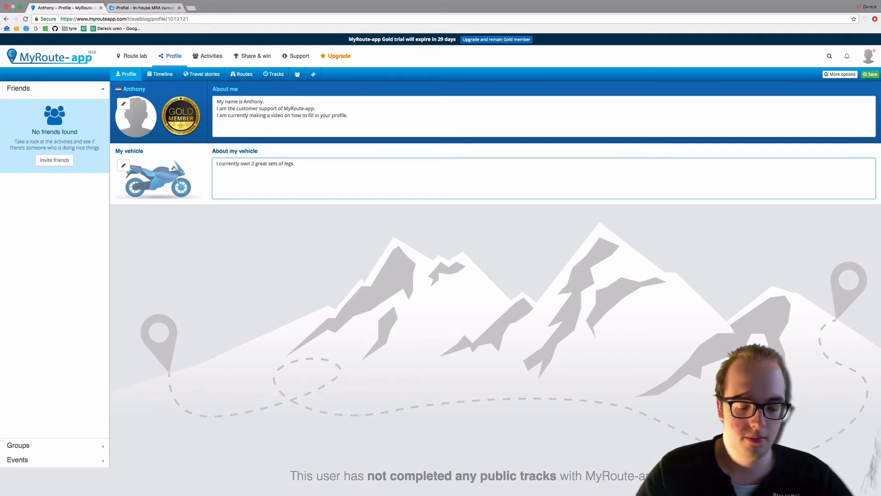
type(".")
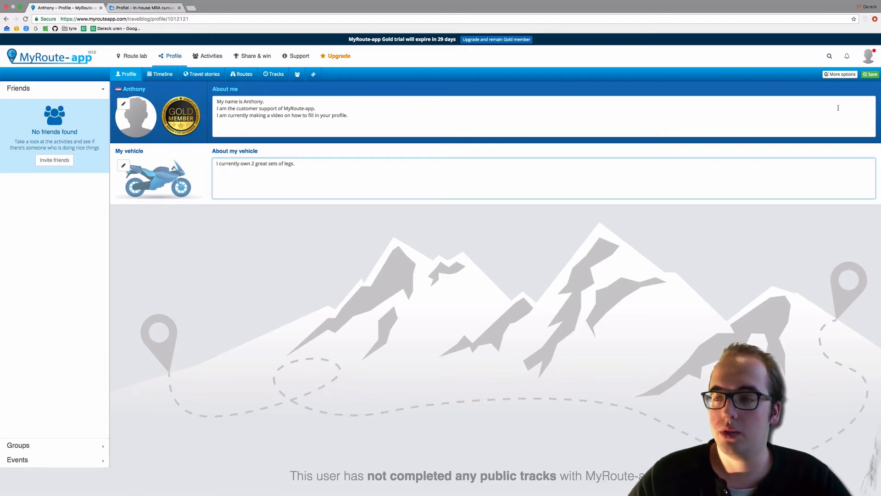
Step: Save the profile, view the empty April 2017 timeline, and start a people/groups/events search
left_click(869, 73)
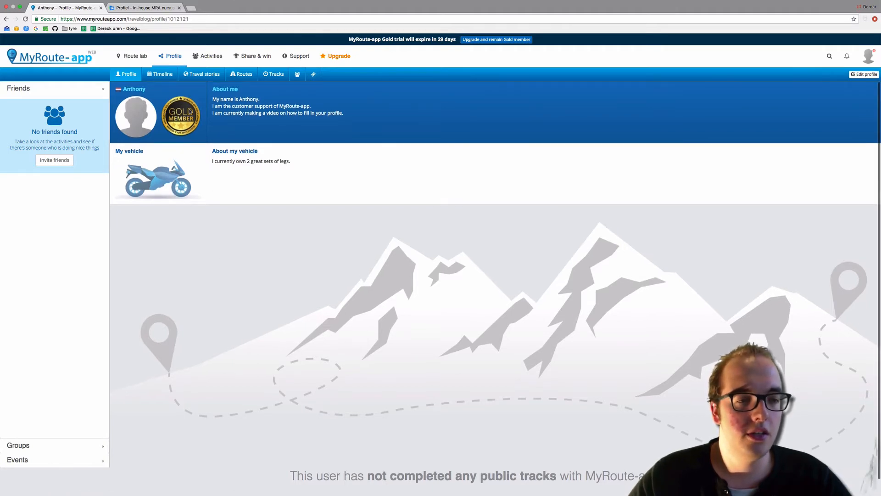
mouse_move(163, 73)
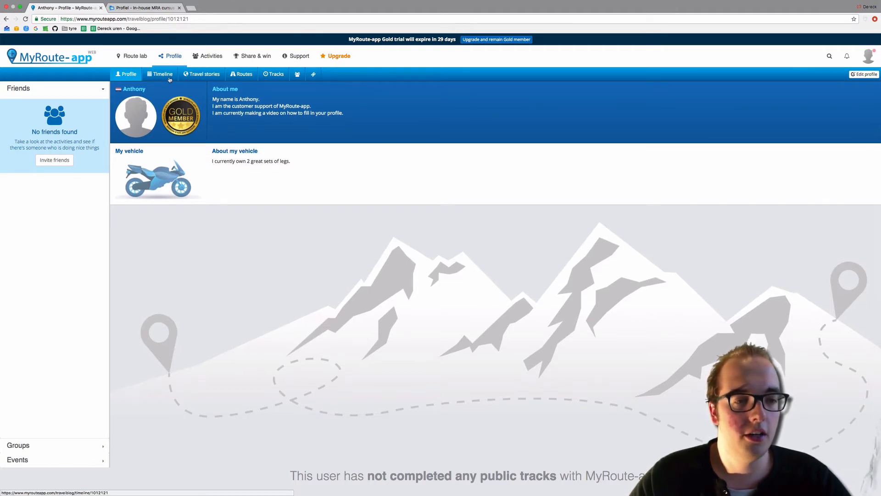
left_click(163, 74)
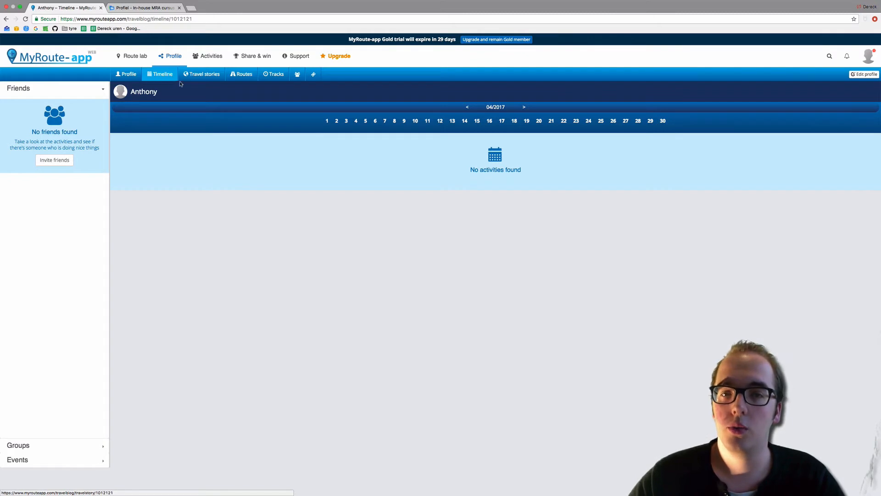
mouse_move(789, 70)
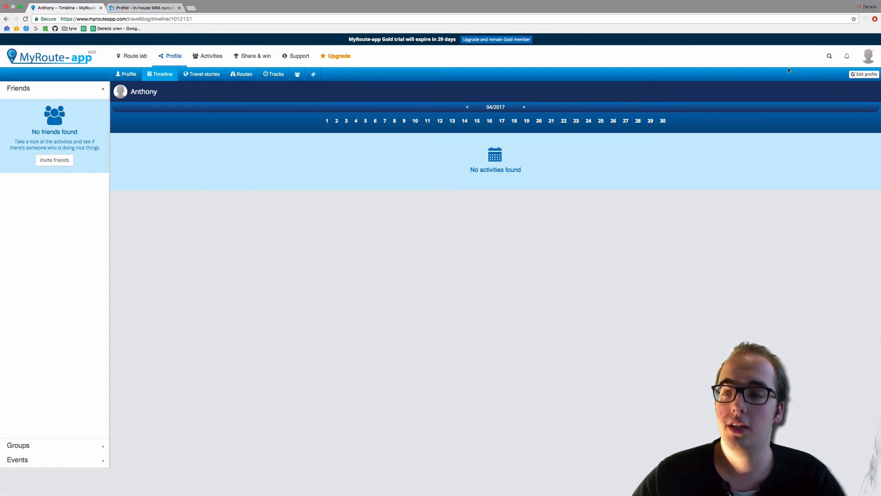
left_click(830, 56)
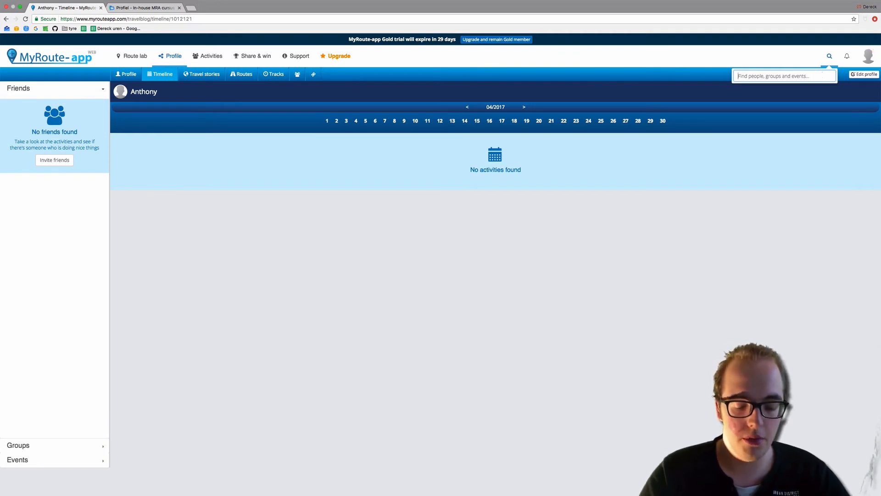
type("Michel van")
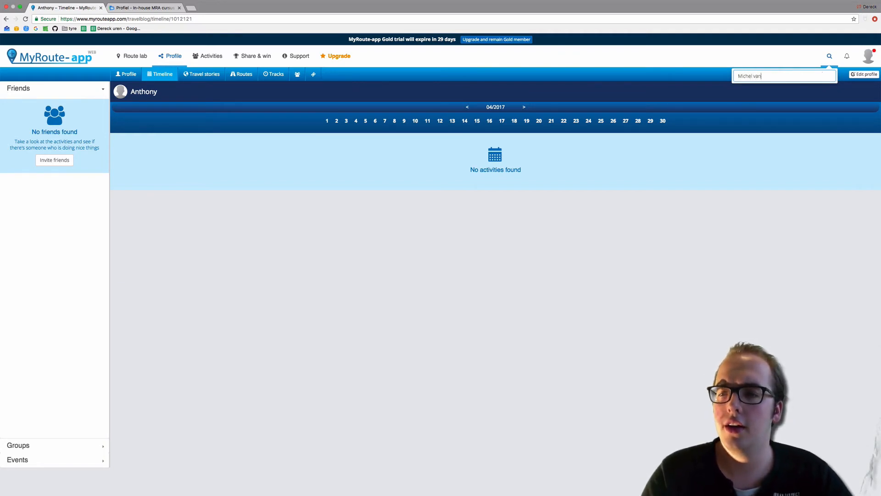
type("Hagen")
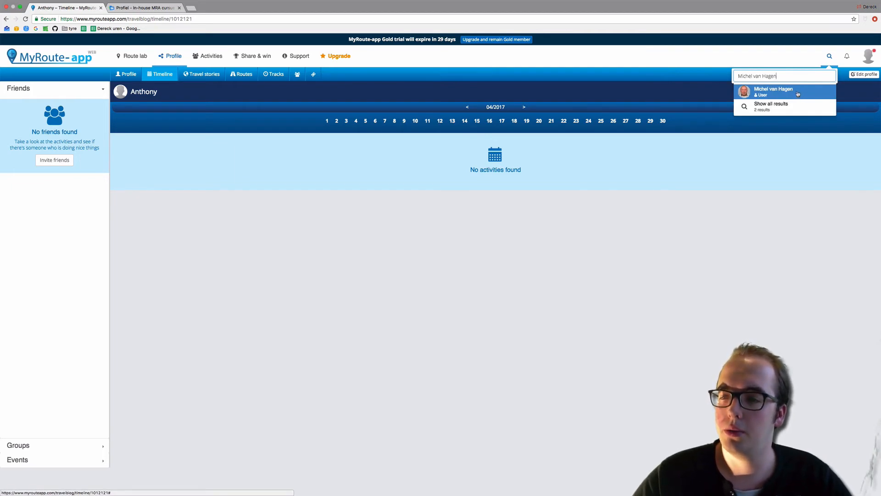
left_click(774, 91)
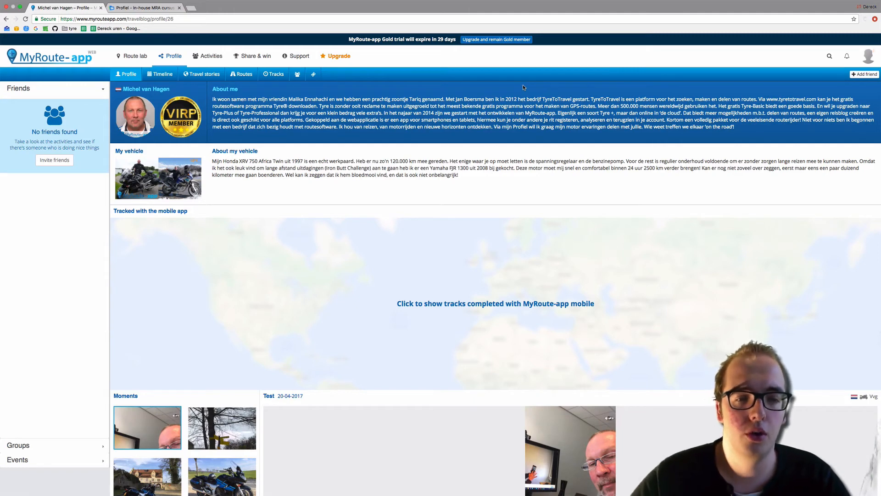
scroll("down", 3)
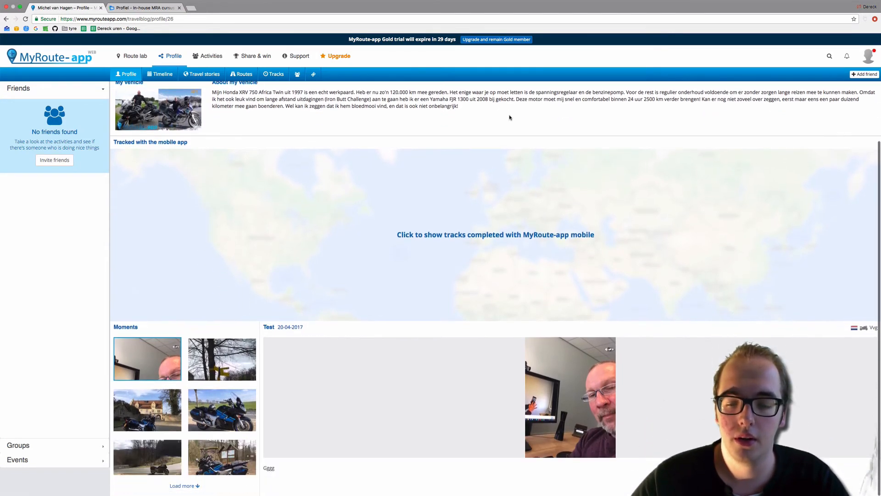
scroll("up", 3)
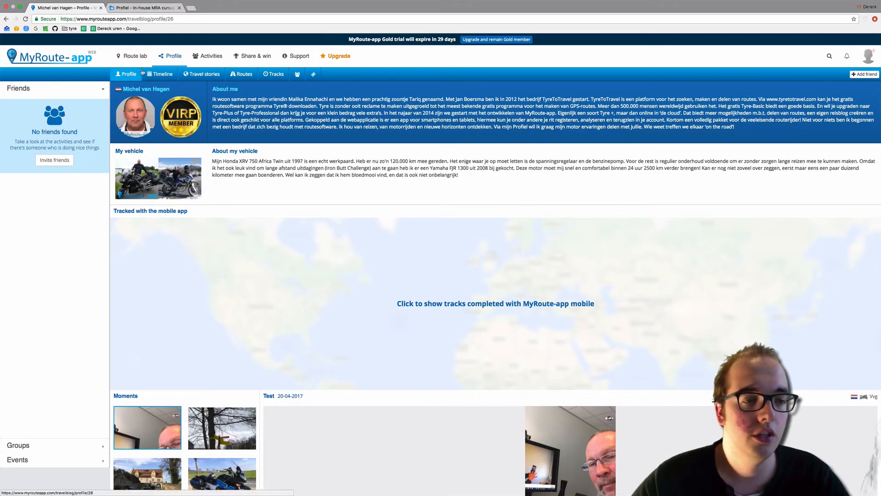
Step: On Michel's April 2017 timeline show the tracks of 2, 6 and finally 20 April ('Vvg')
left_click(162, 74)
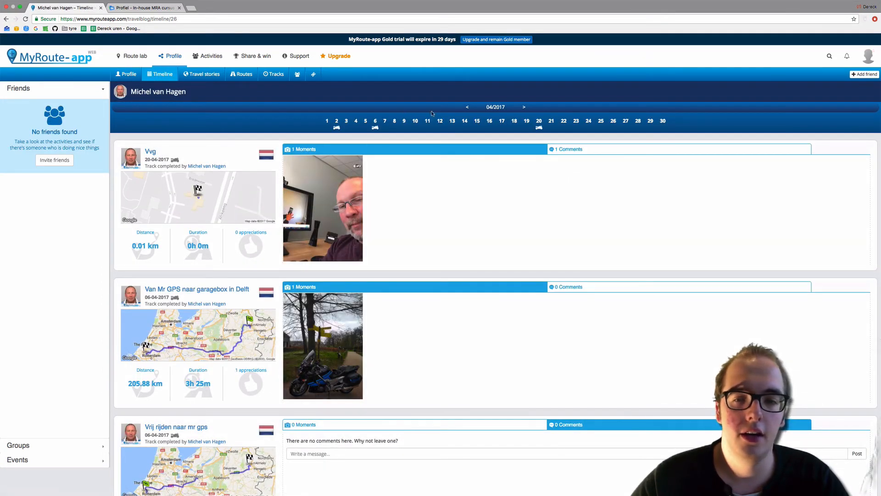
mouse_move(496, 106)
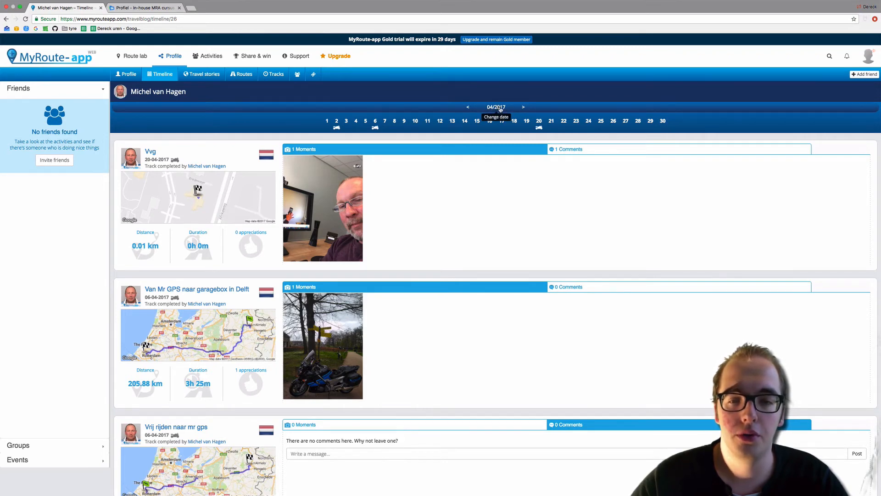
mouse_move(337, 122)
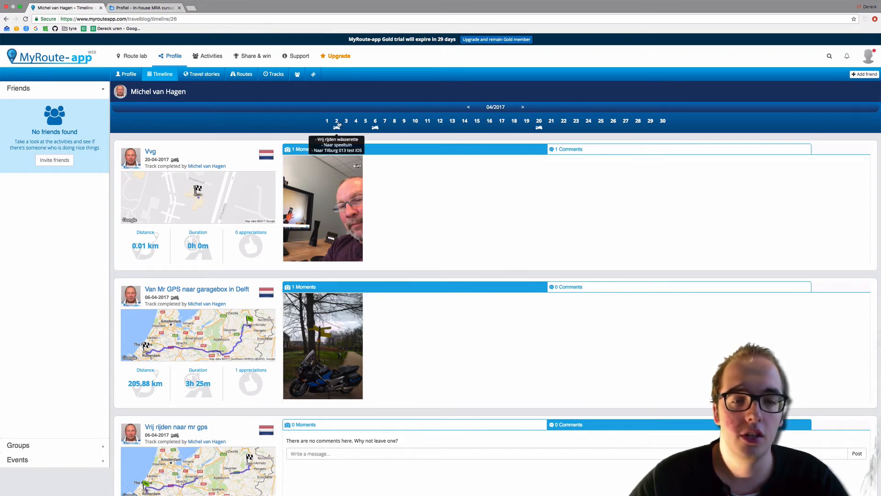
left_click(335, 120)
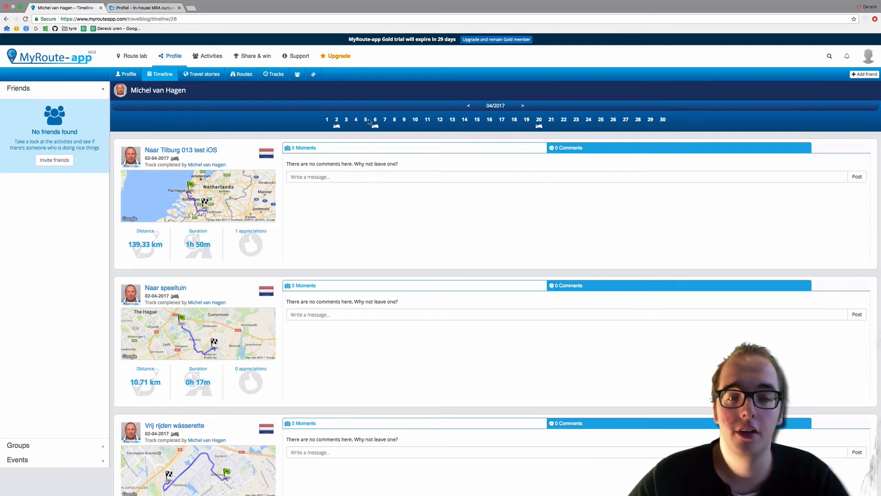
left_click(375, 120)
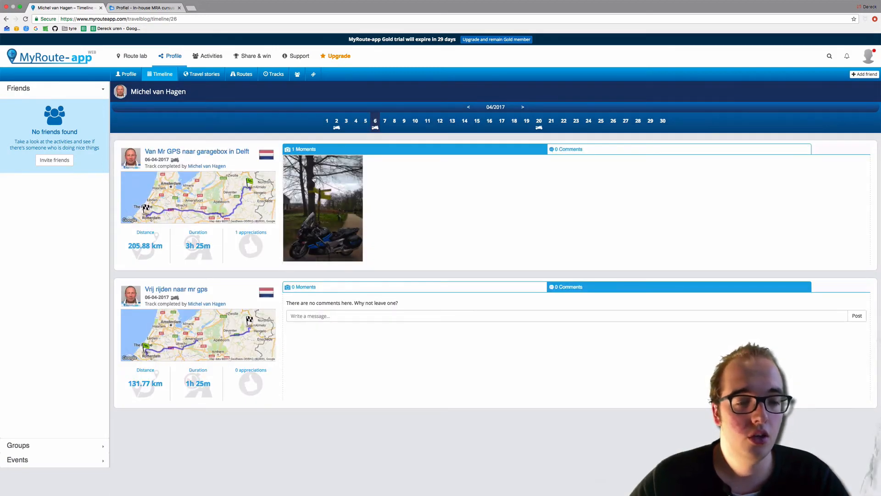
mouse_move(538, 121)
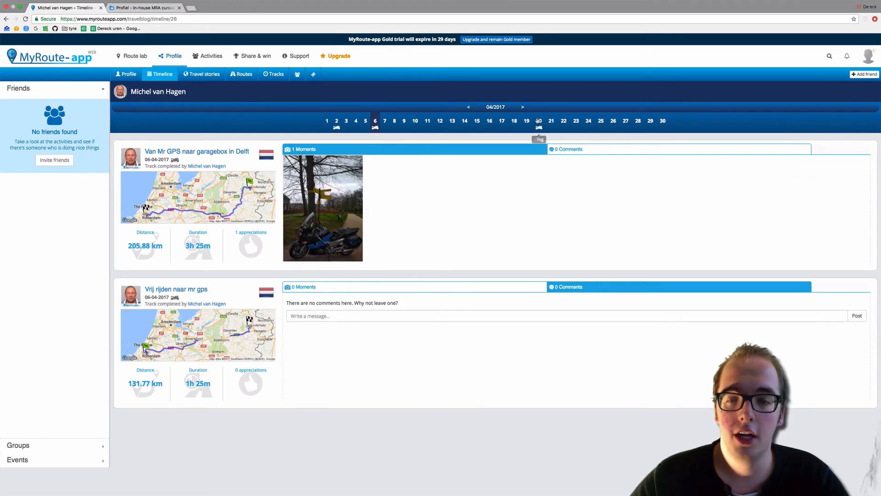
left_click(538, 120)
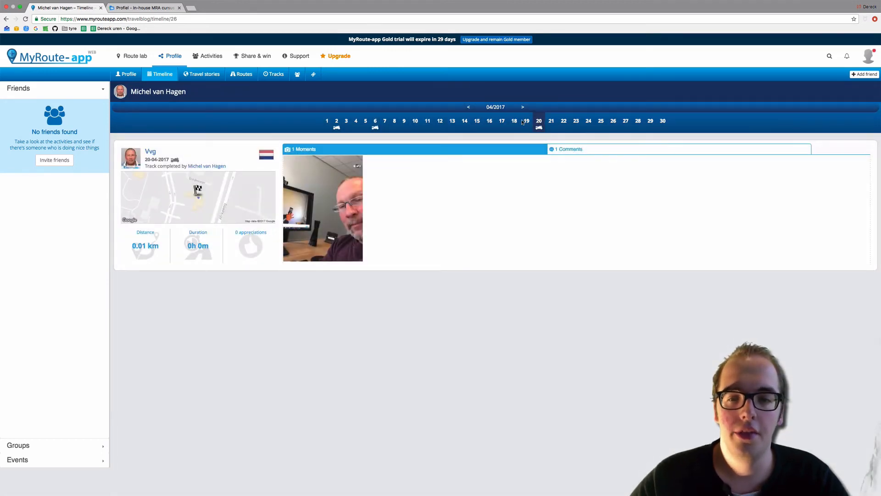
mouse_move(496, 106)
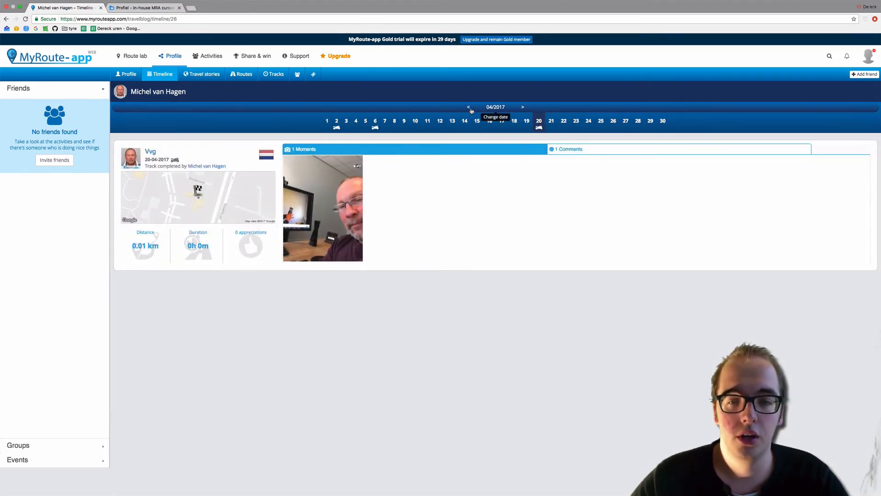
Step: Switch the timeline to September 2016 and show the 16 September track 'Reclame op de motor'
left_click(495, 106)
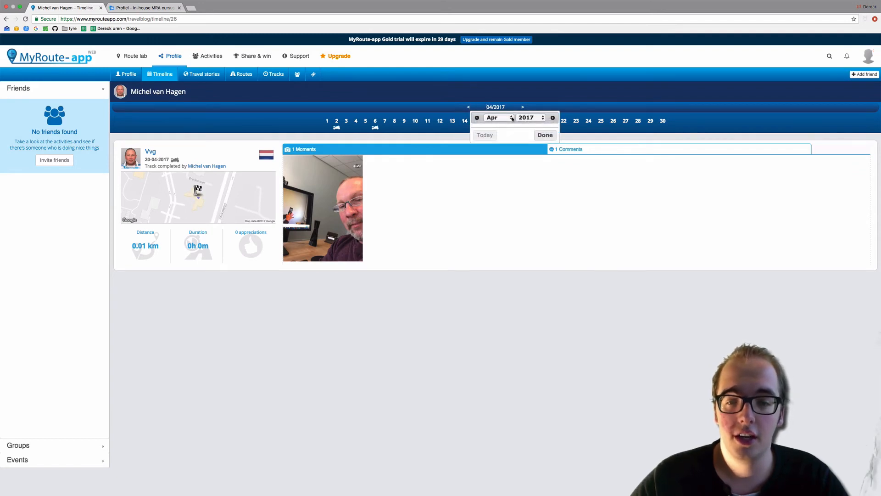
left_click(527, 117)
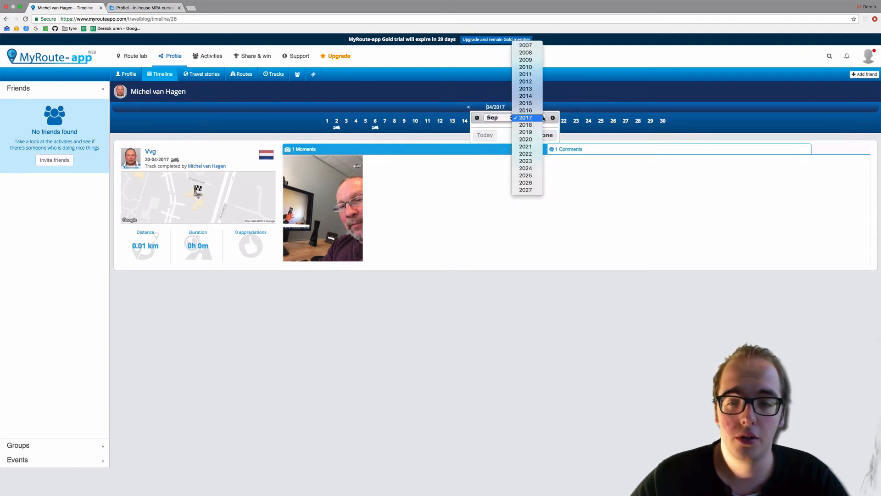
left_click(524, 110)
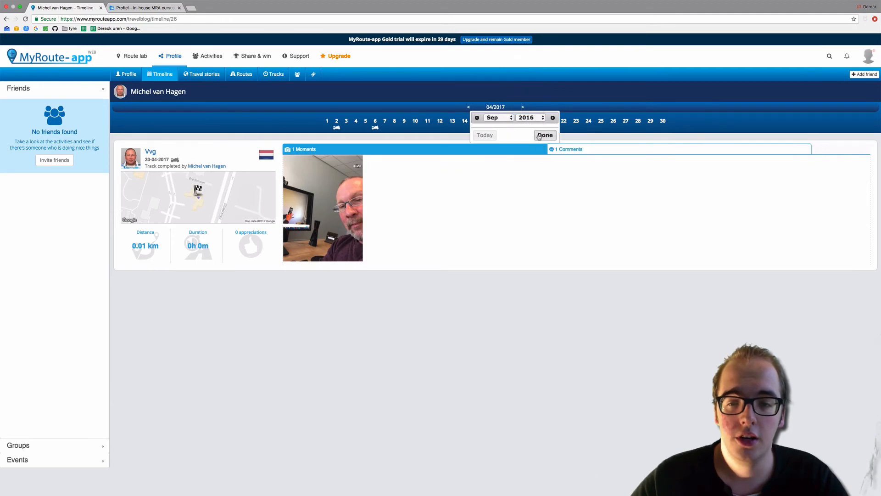
left_click(544, 135)
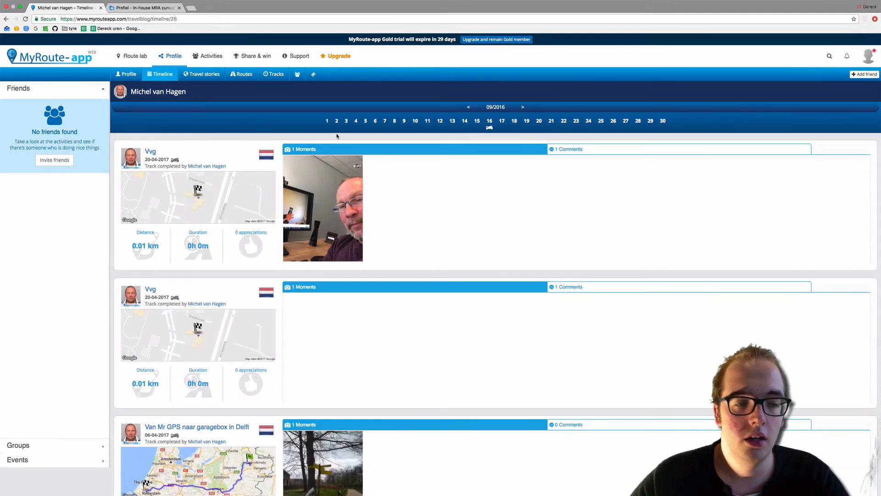
left_click(489, 120)
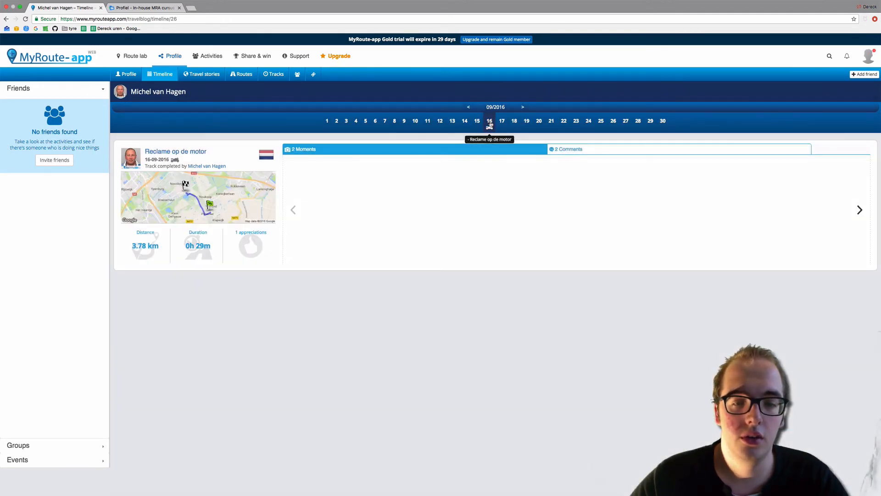
left_click(304, 149)
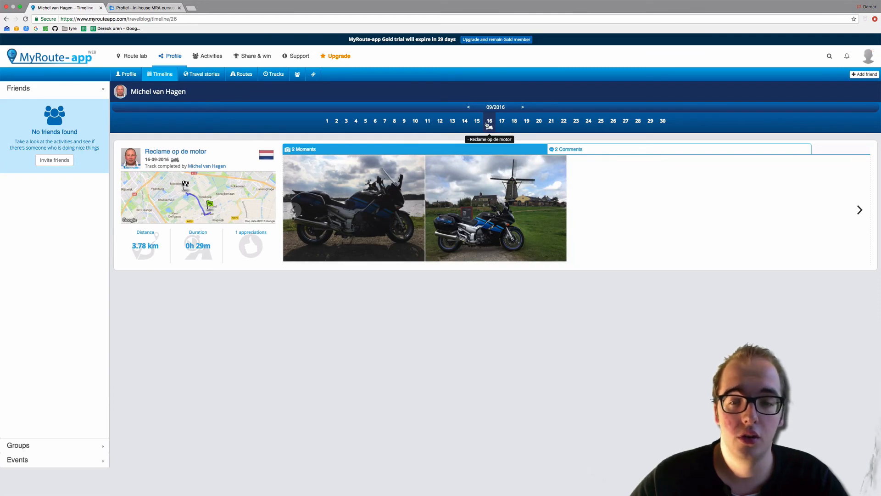
mouse_move(239, 178)
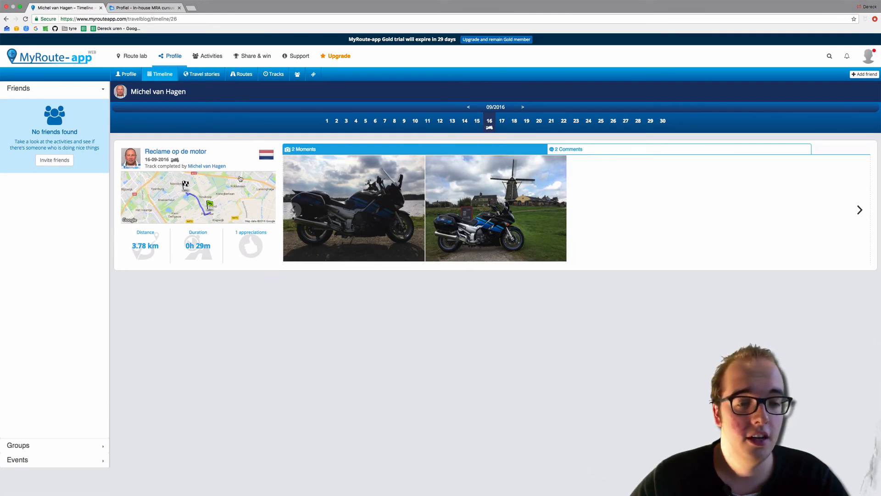
left_click(353, 209)
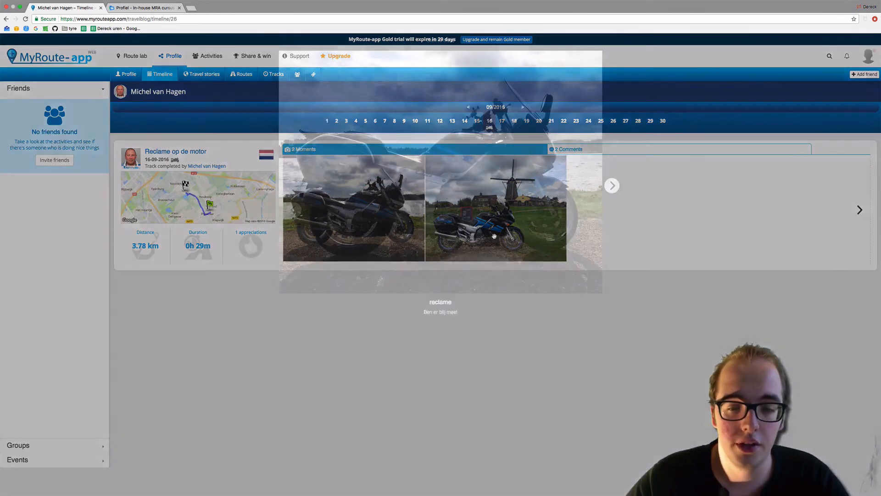
left_click(352, 208)
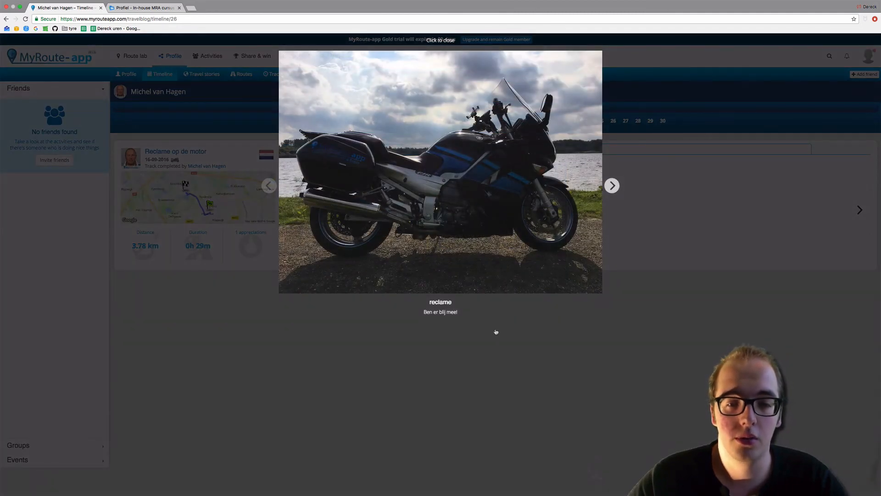
left_click(439, 39)
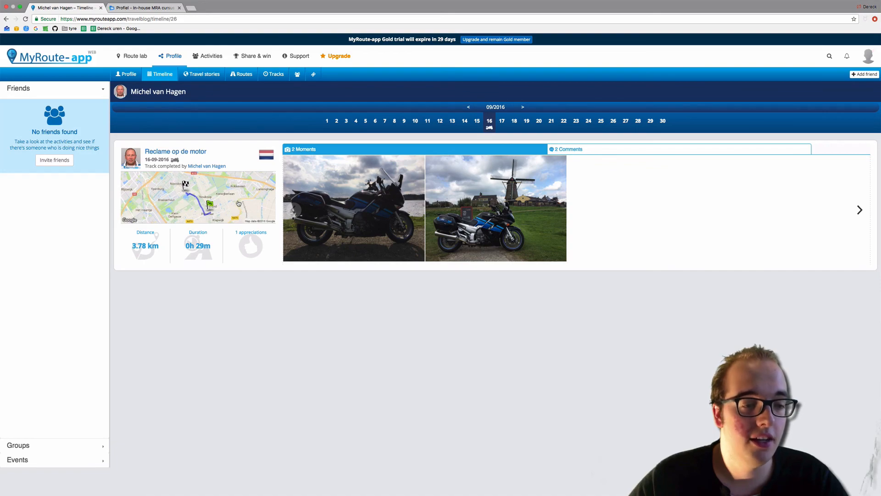
mouse_move(129, 74)
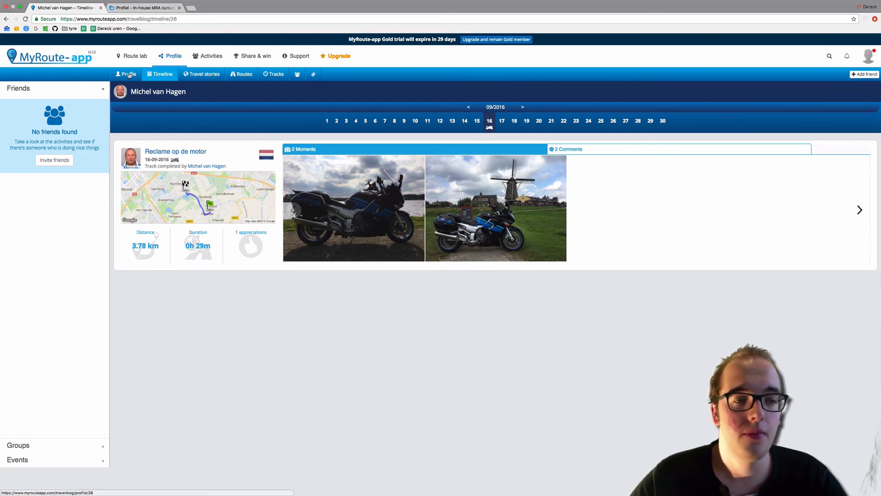
left_click(129, 73)
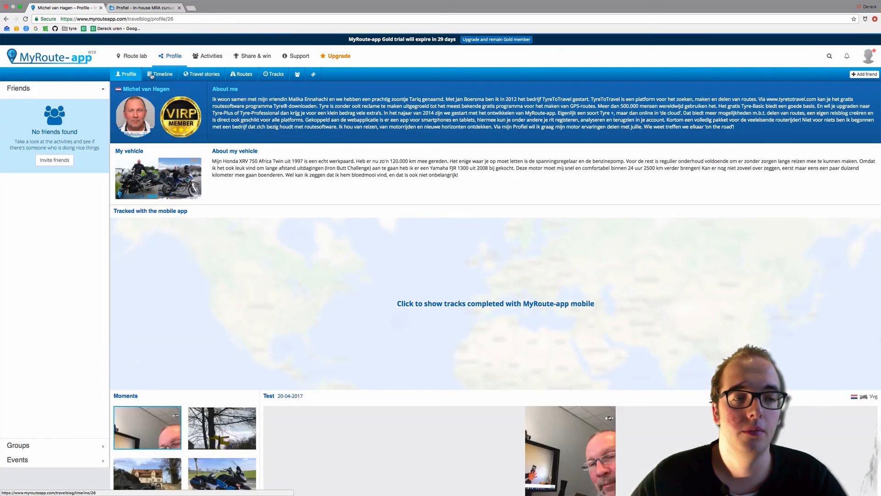